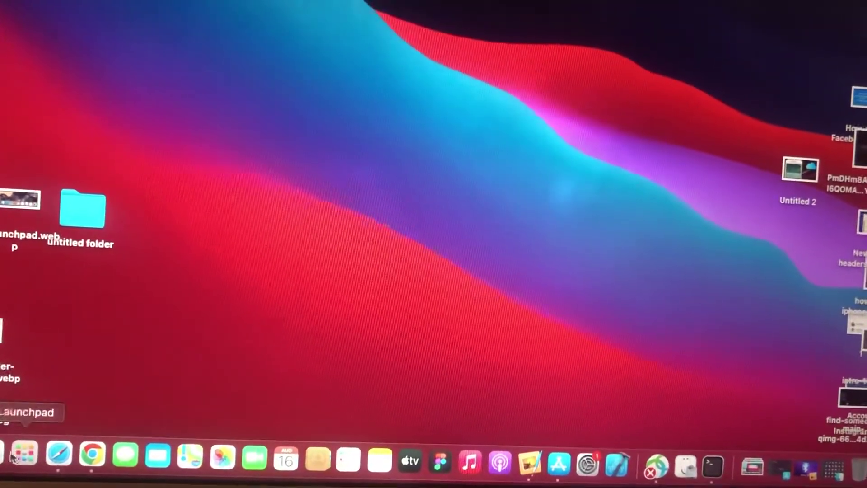
Step: Open the Apple menu to show the Sleep, Restart and Shut Down options
{"action": "left_click", "coordinate": [25, 452]}
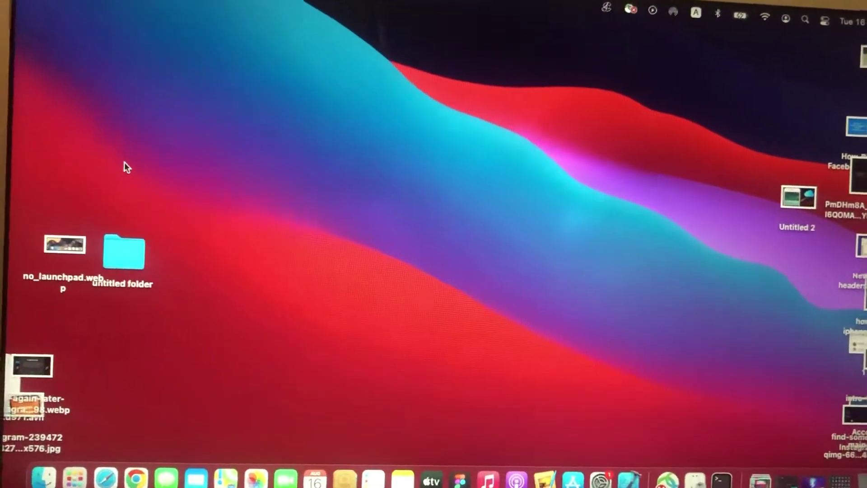
{"action": "left_click", "coordinate": [30, 17]}
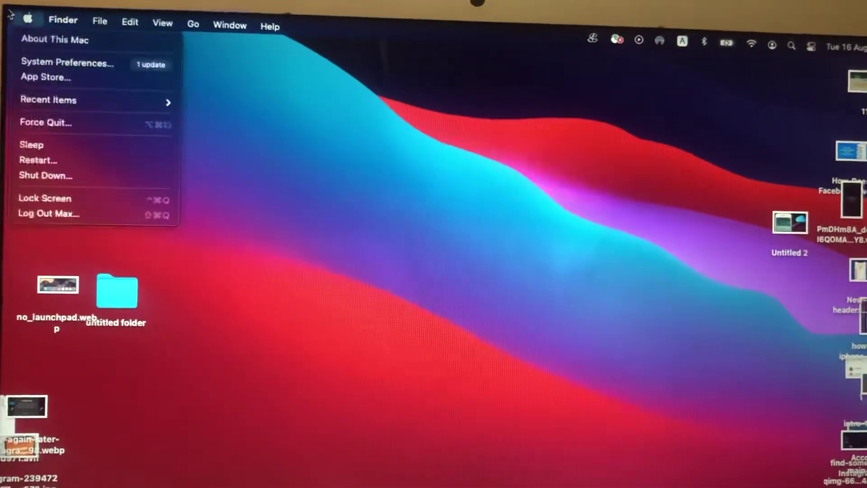